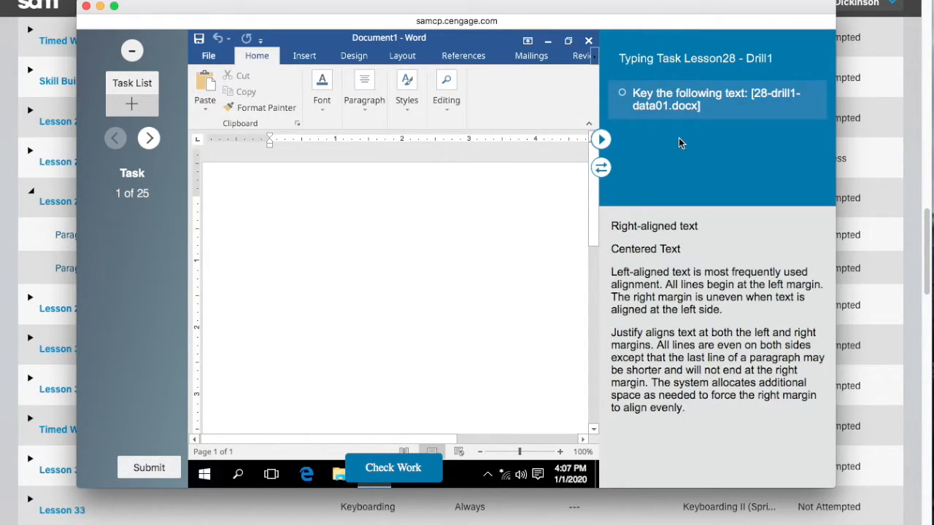
Key the remaining Justify paragraph text, 'Right-' and 'to align evenl', completing the drill
{"action": "type", "text": "Right-aligned tex"}
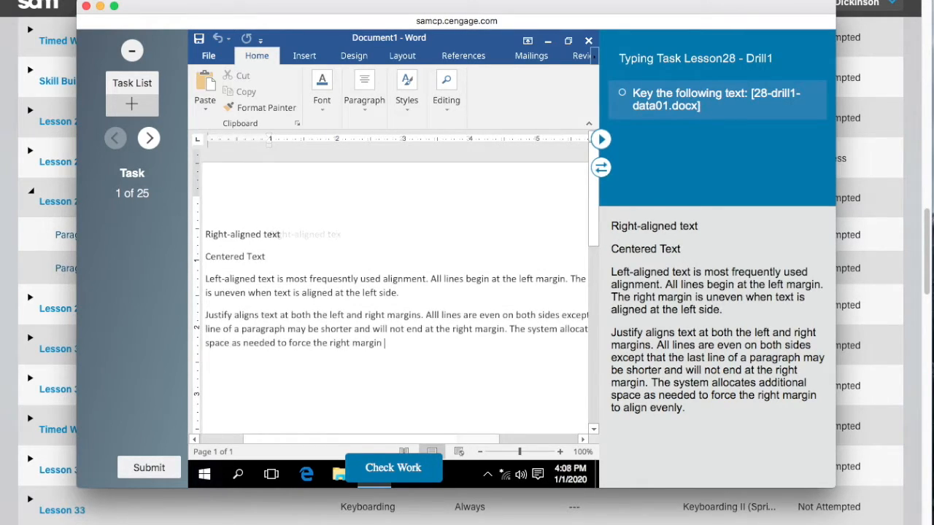
{"action": "type", "text": "to align even"}
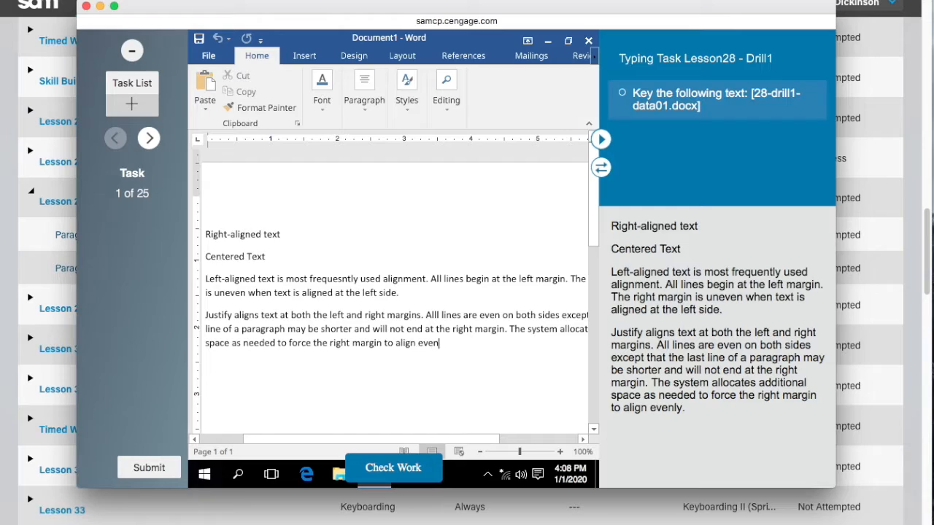
{"action": "type", "text": "l"}
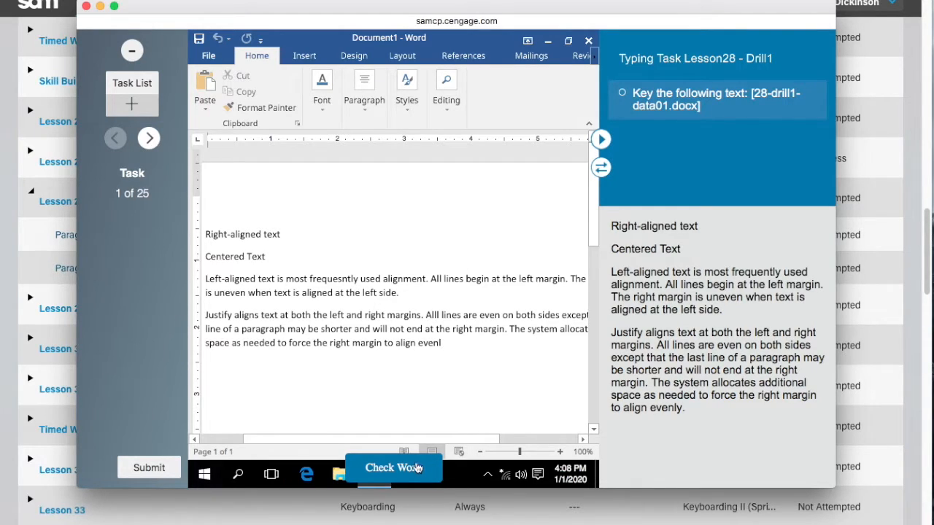
Check the drill, correct the flagged errors until feedback shows none, then continue to task 2 of 25
{"action": "left_click", "coordinate": [392, 467]}
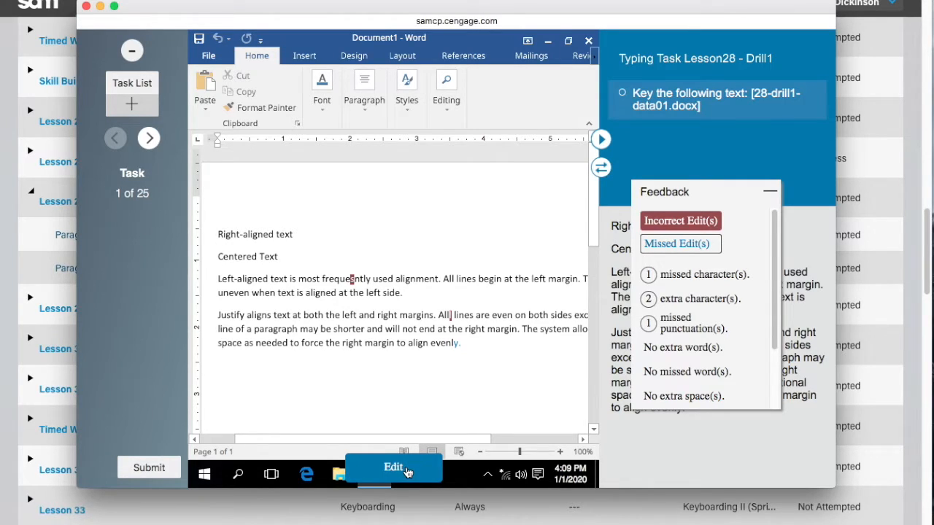
{"action": "left_click", "coordinate": [771, 191]}
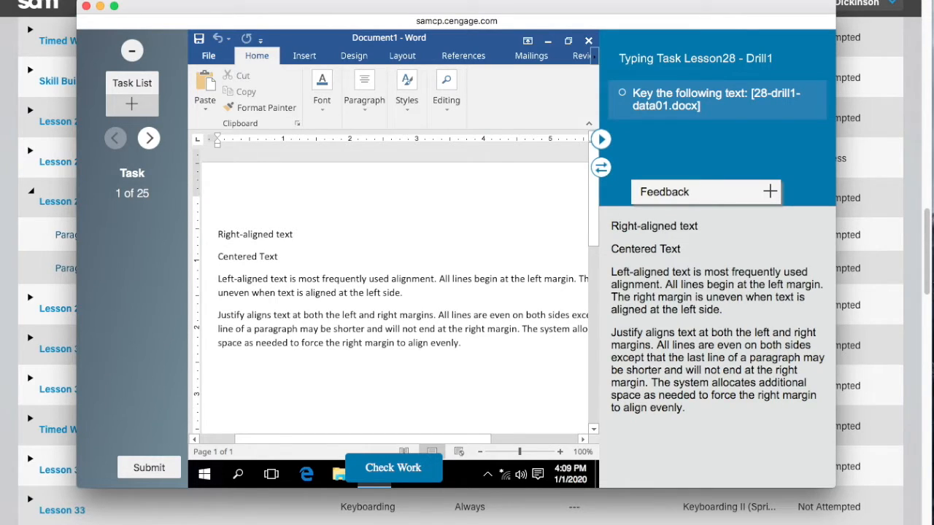
{"action": "left_click", "coordinate": [392, 467]}
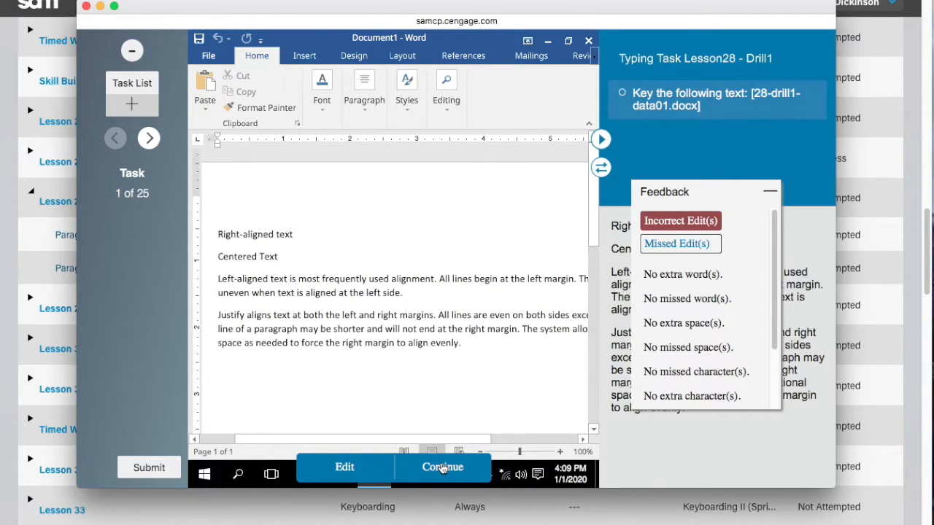
{"action": "left_click", "coordinate": [442, 466]}
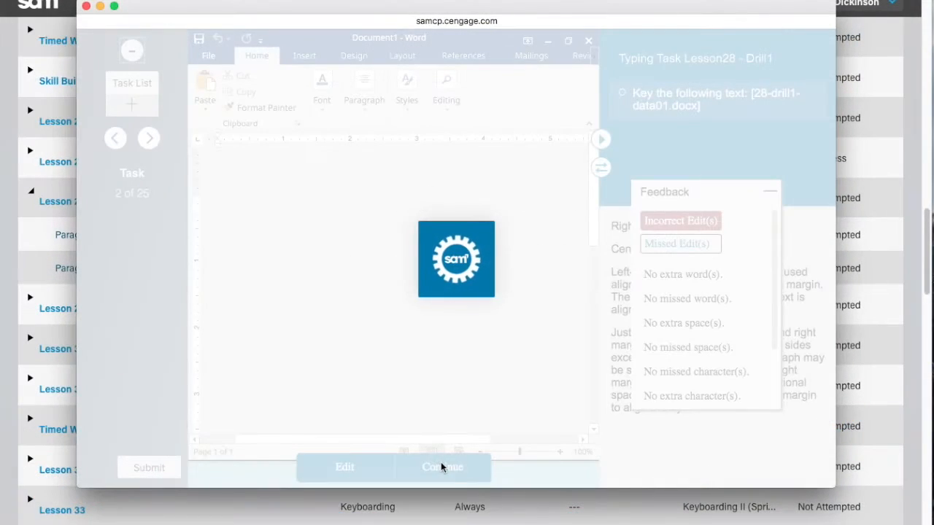
Right-align the 'Right-aligned text' line via the Layout options, advancing to task 3 of 25
{"action": "left_click", "coordinate": [442, 467]}
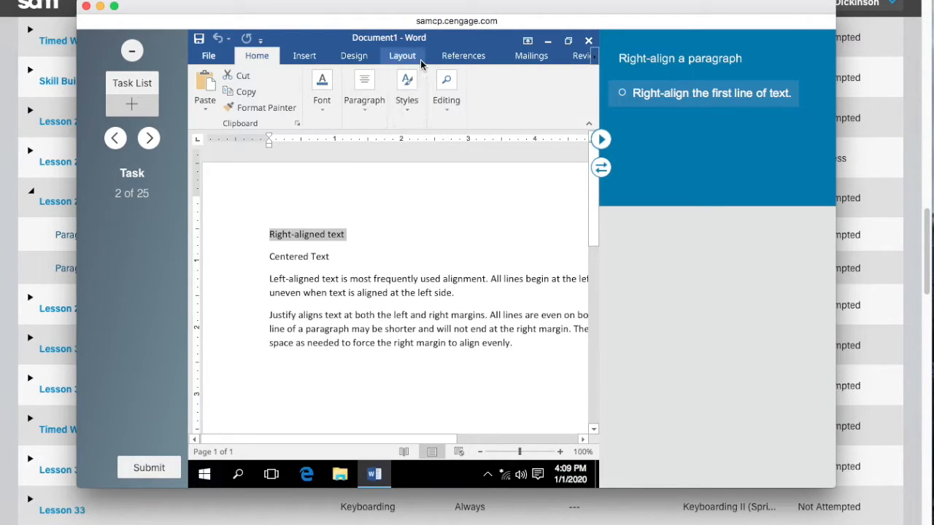
{"action": "left_click", "coordinate": [403, 55]}
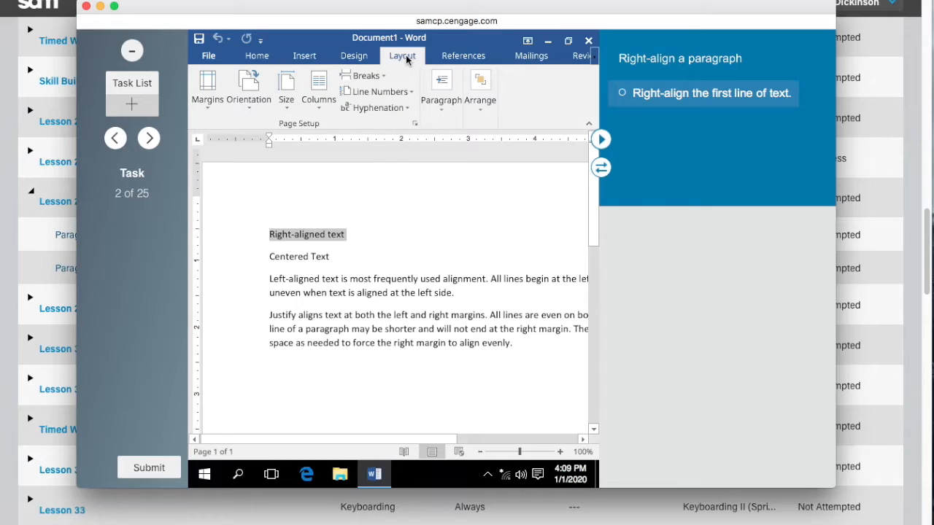
{"action": "left_click", "coordinate": [256, 56]}
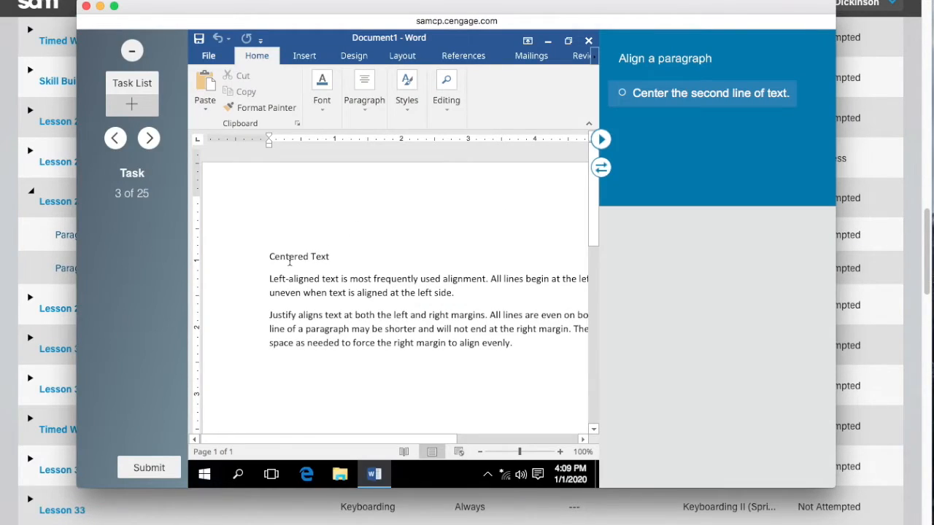
Center the 'Centered Text' line, then select the first full paragraph for left alignment
{"action": "double_click", "coordinate": [299, 257]}
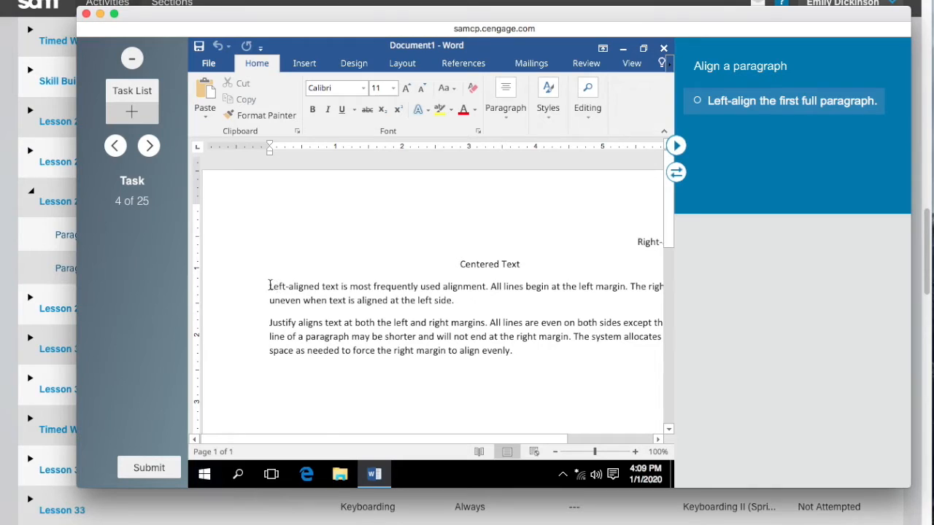
{"action": "left_click_drag", "start_coordinate": [270, 286], "coordinate": [454, 301]}
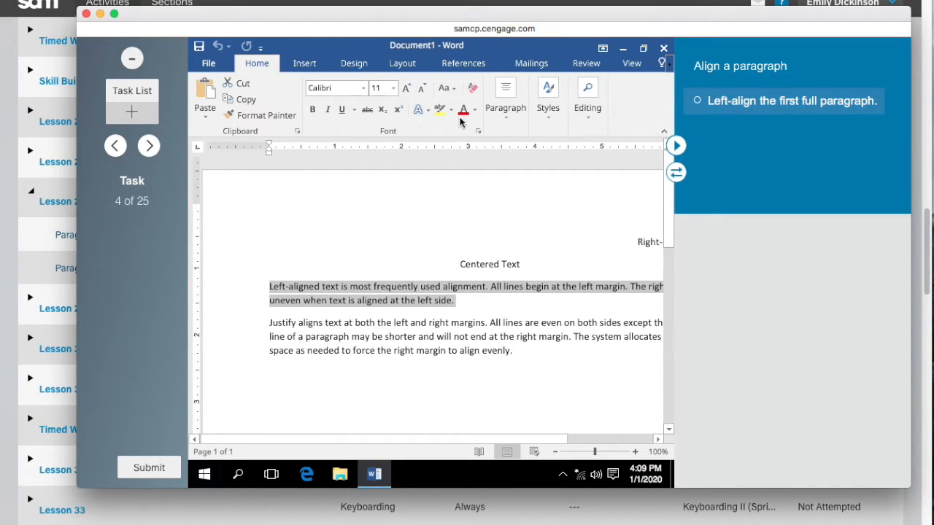